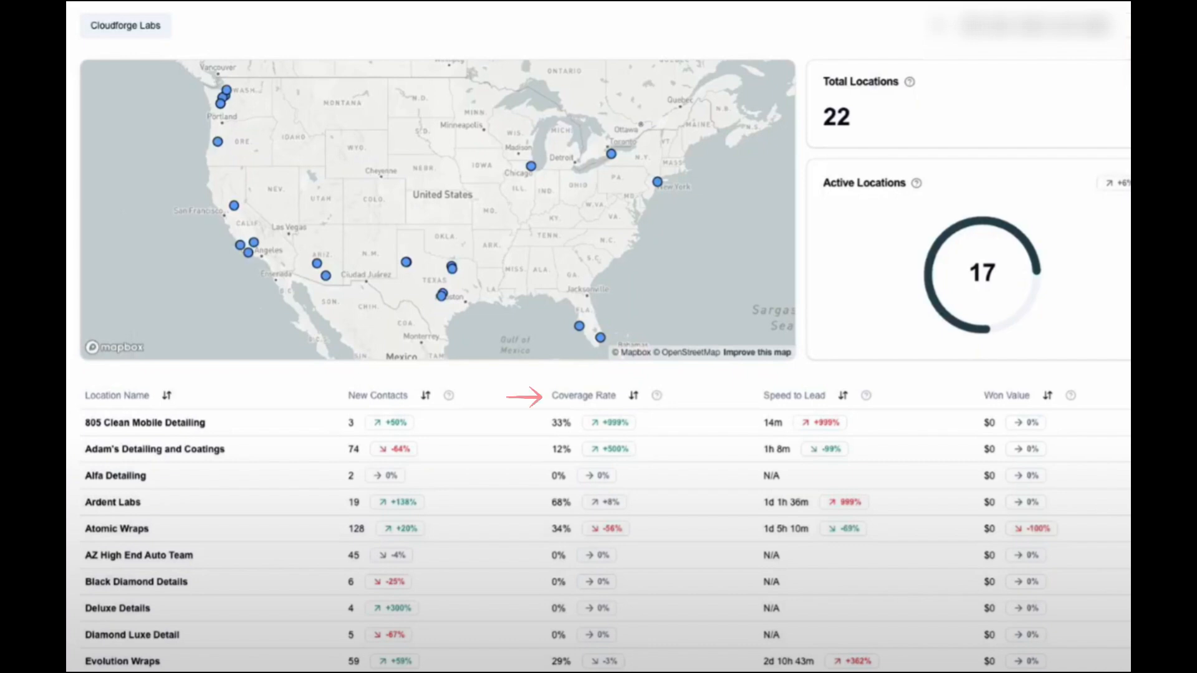
pyautogui.moveTo(953, 398)
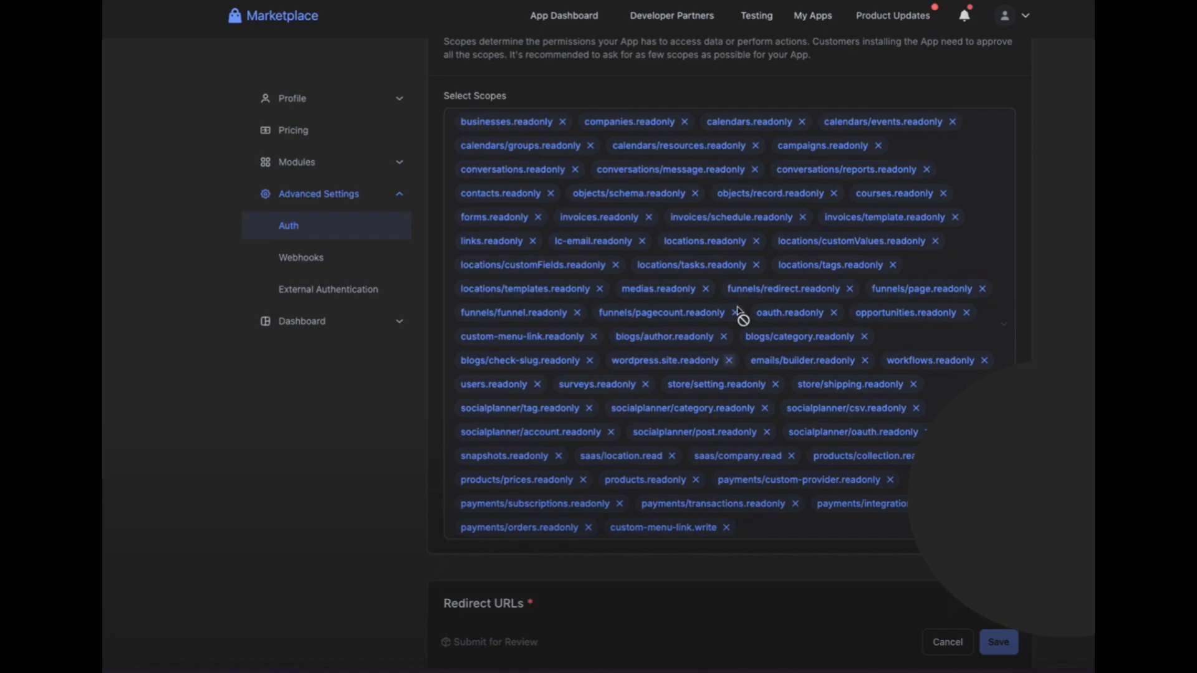
# Review the webhook POST handler's message, contact and opportunity branches, then switch to message.ts.
pyautogui.click(301, 257)
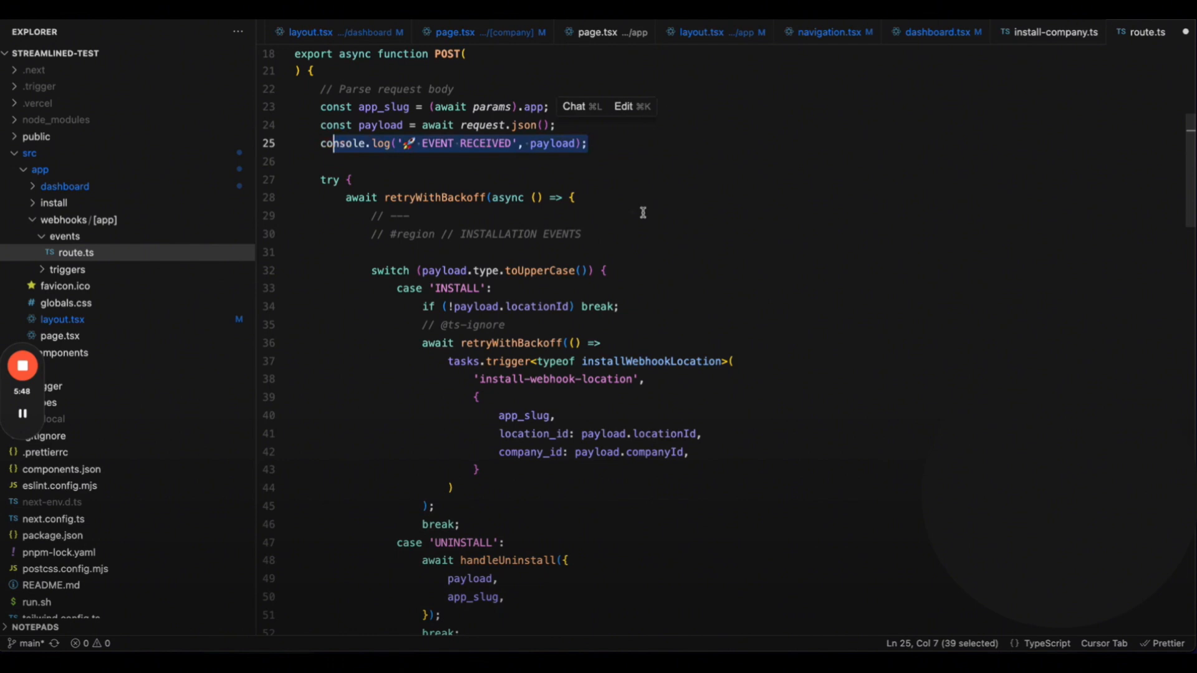
pyautogui.scroll(-3)
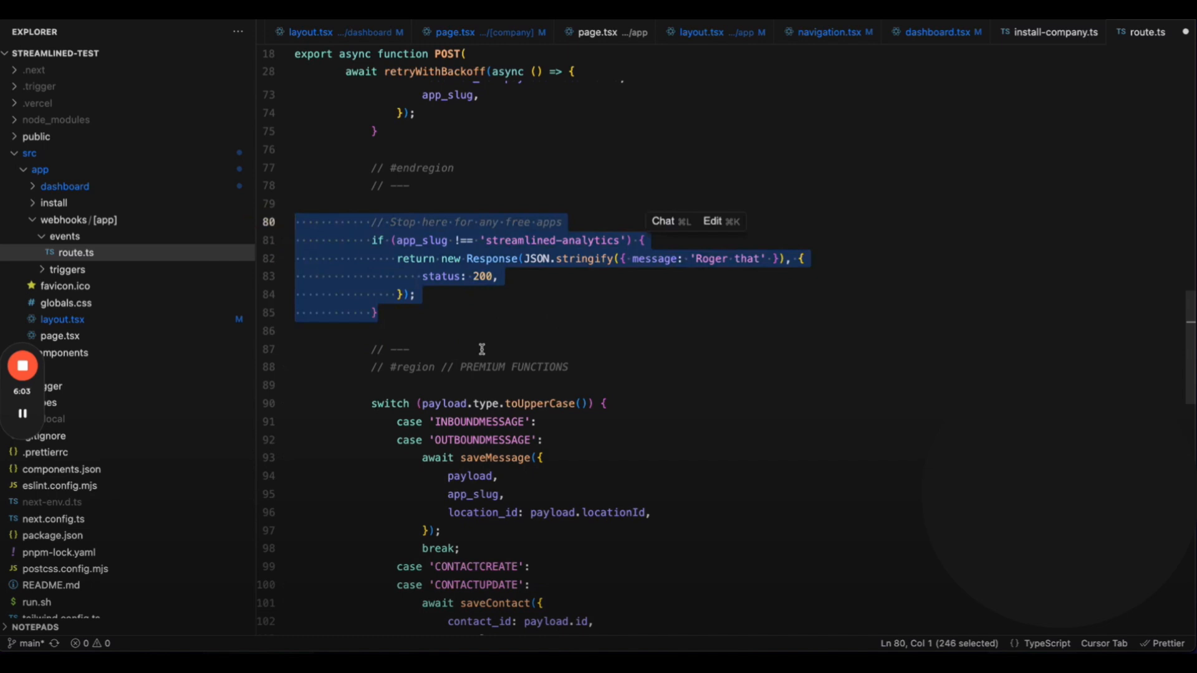
pyautogui.scroll(-3)
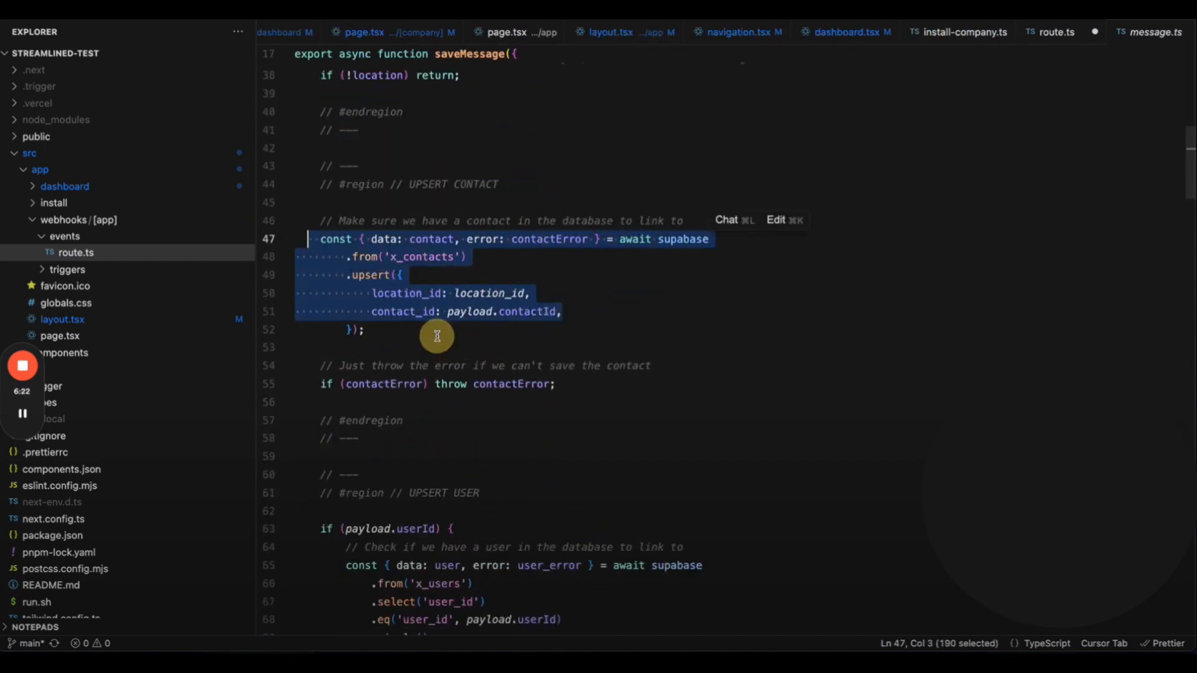
pyautogui.scroll(-3)
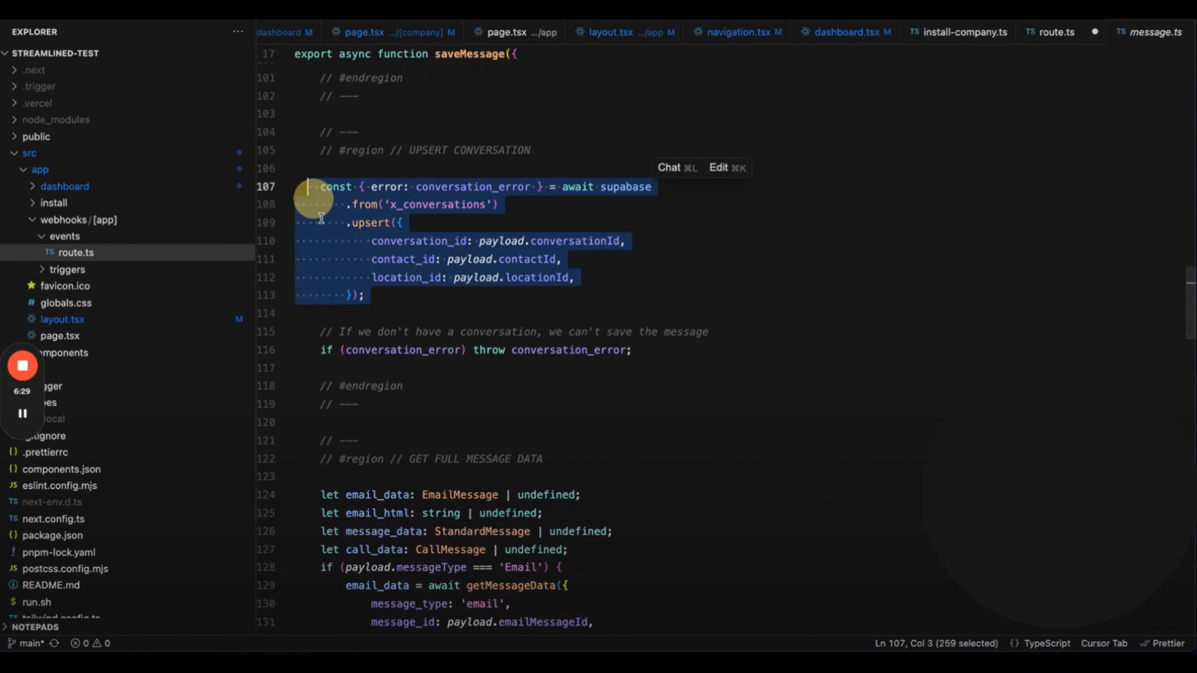
pyautogui.scroll(-3)
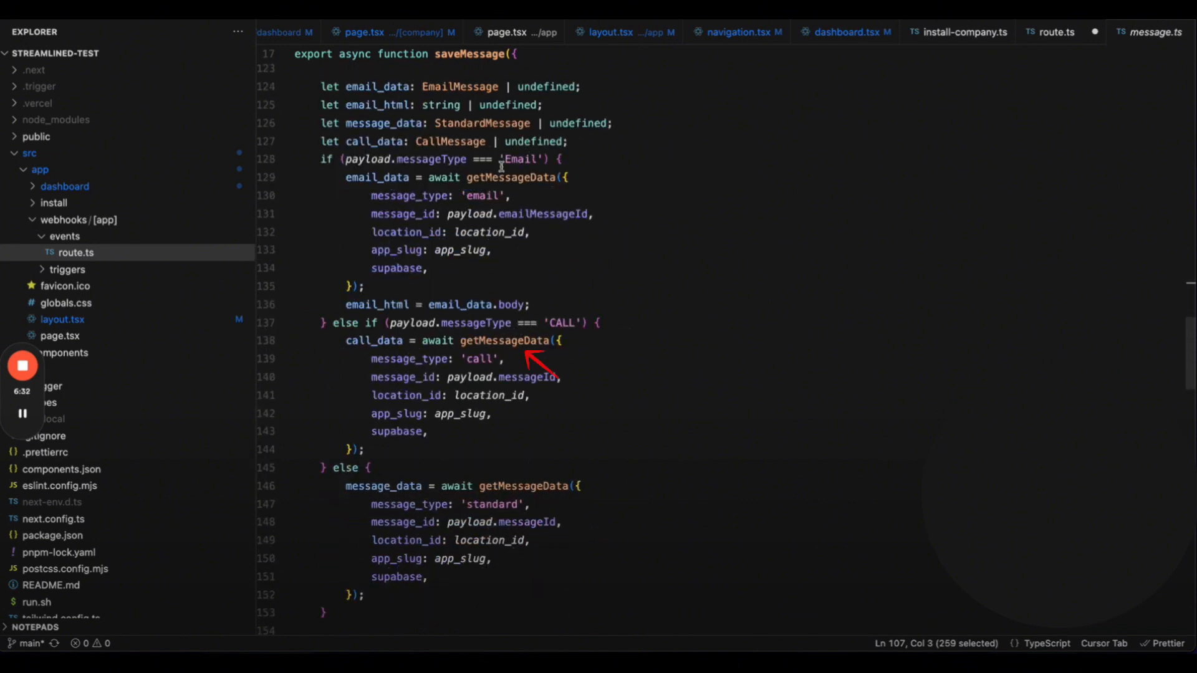
pyautogui.click(1145, 33)
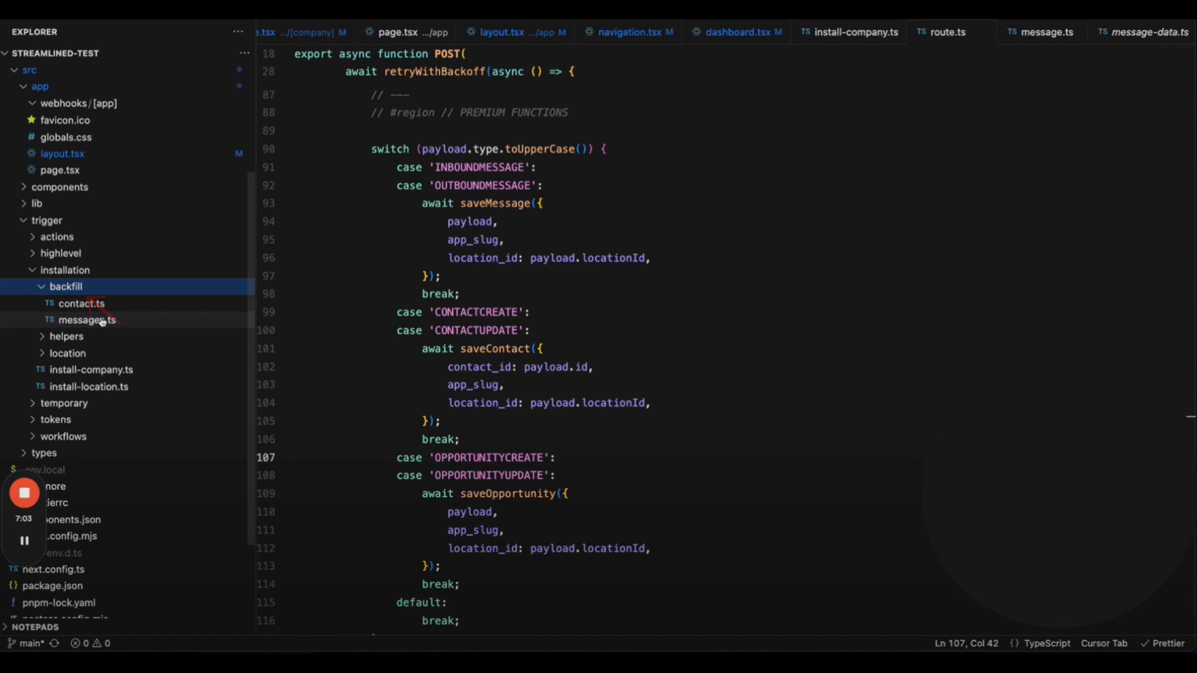
pyautogui.moveTo(99, 379)
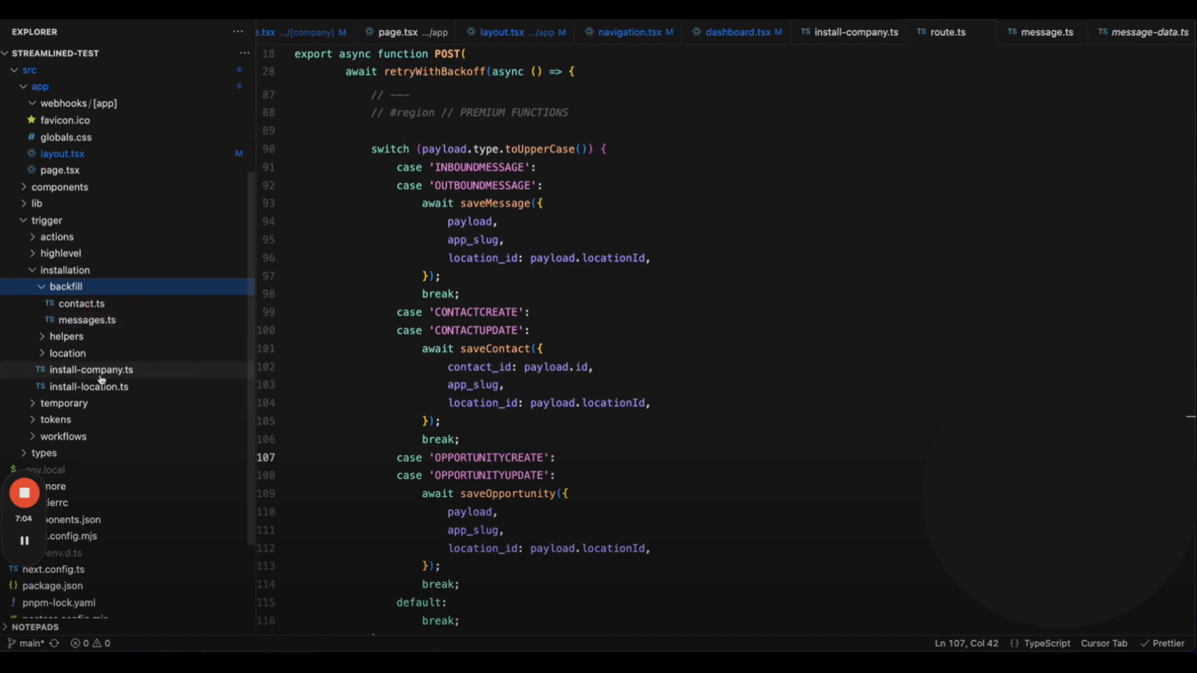
# View backfill.ts at the section fetching contact data in pages.
pyautogui.click(88, 386)
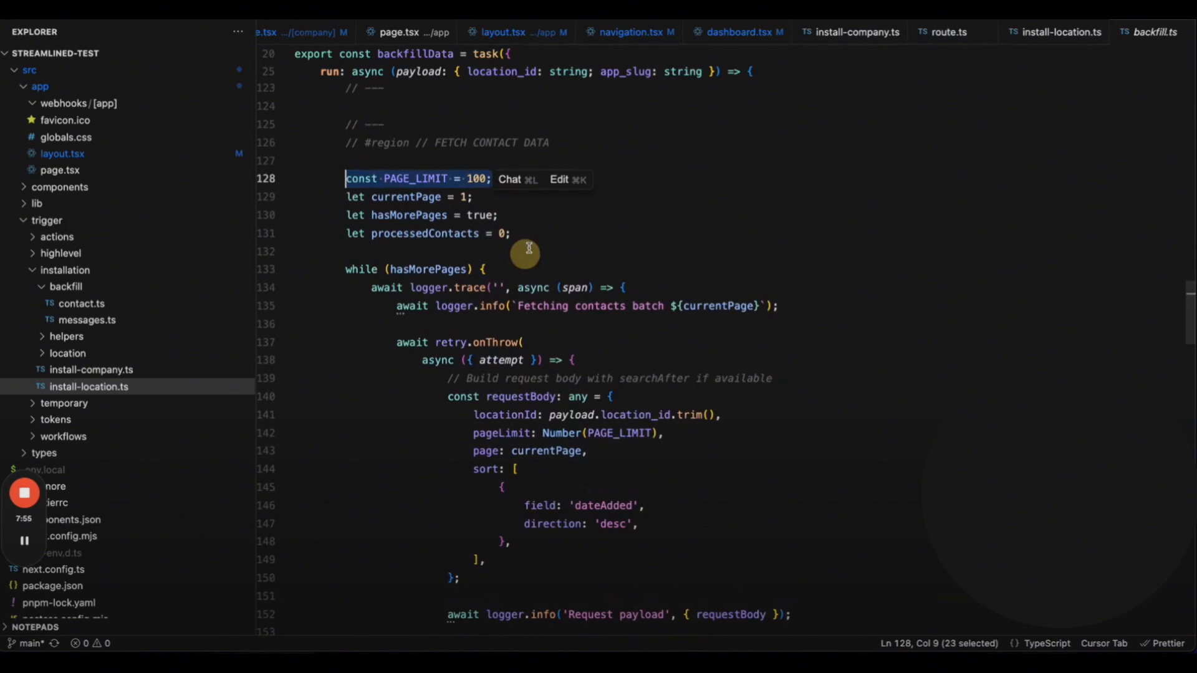
pyautogui.scroll(-3)
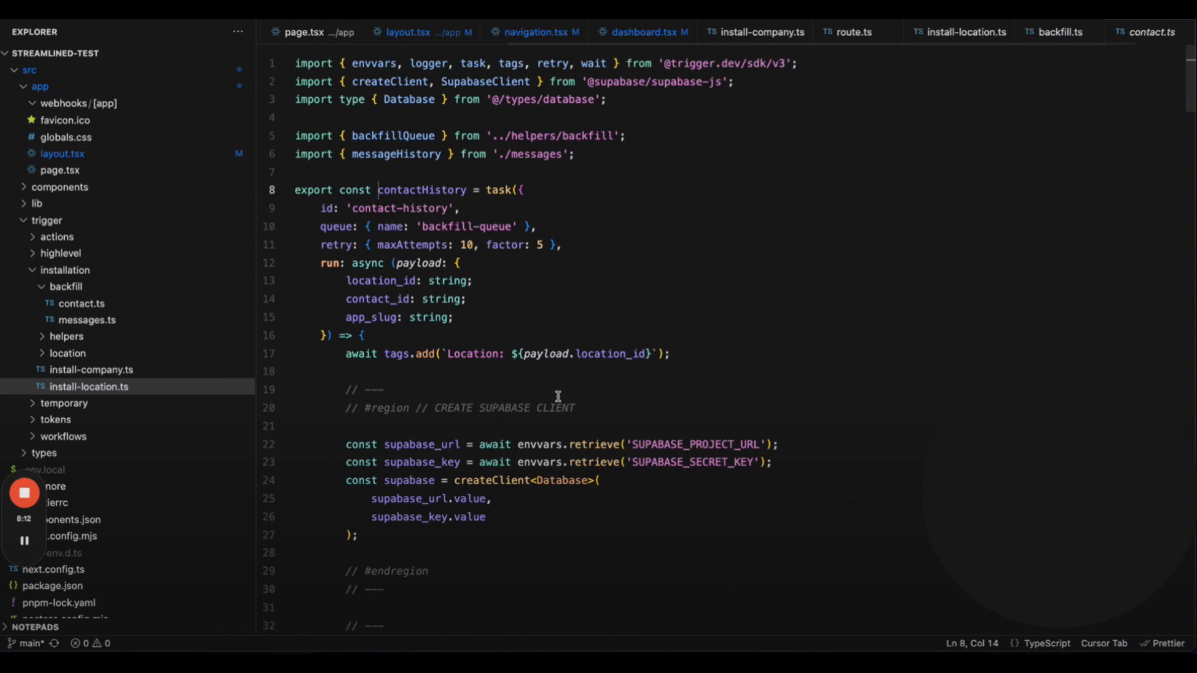
# Read through contact.ts's contact-history task before moving to messages.ts.
pyautogui.scroll(-3)
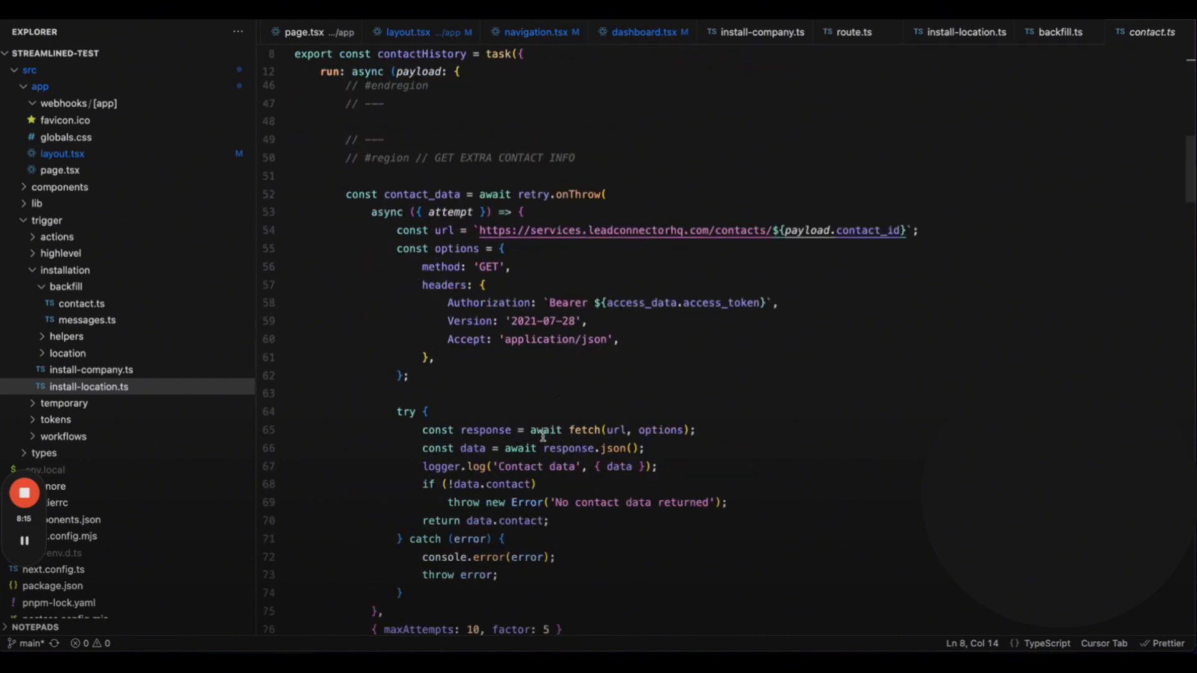
pyautogui.scroll(-3)
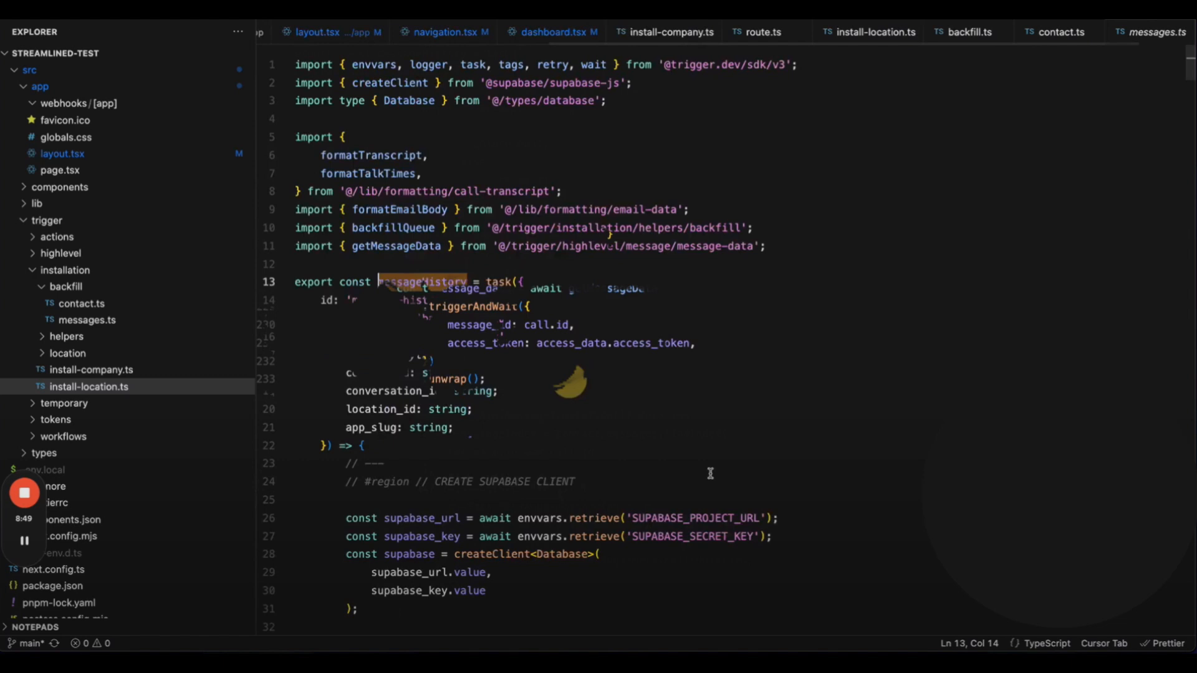
pyautogui.scroll(-3)
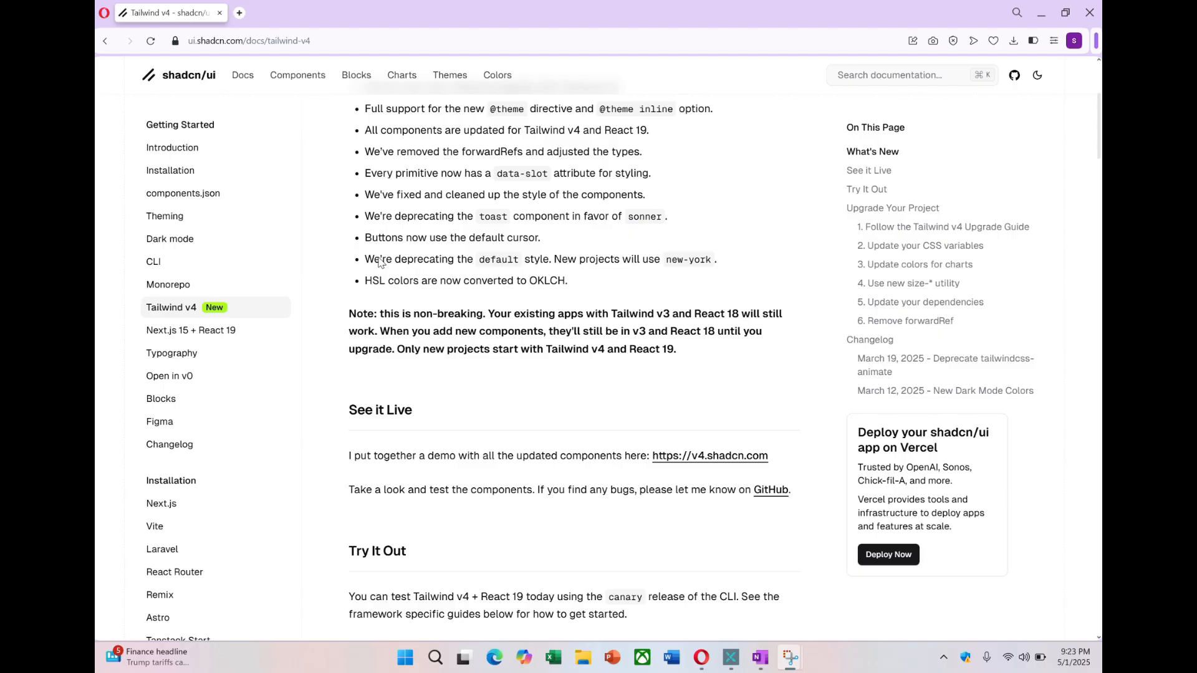
# Browse Avatar and Calendar docs, then view the Date Picker's date range picker example.
pyautogui.click(175, 277)
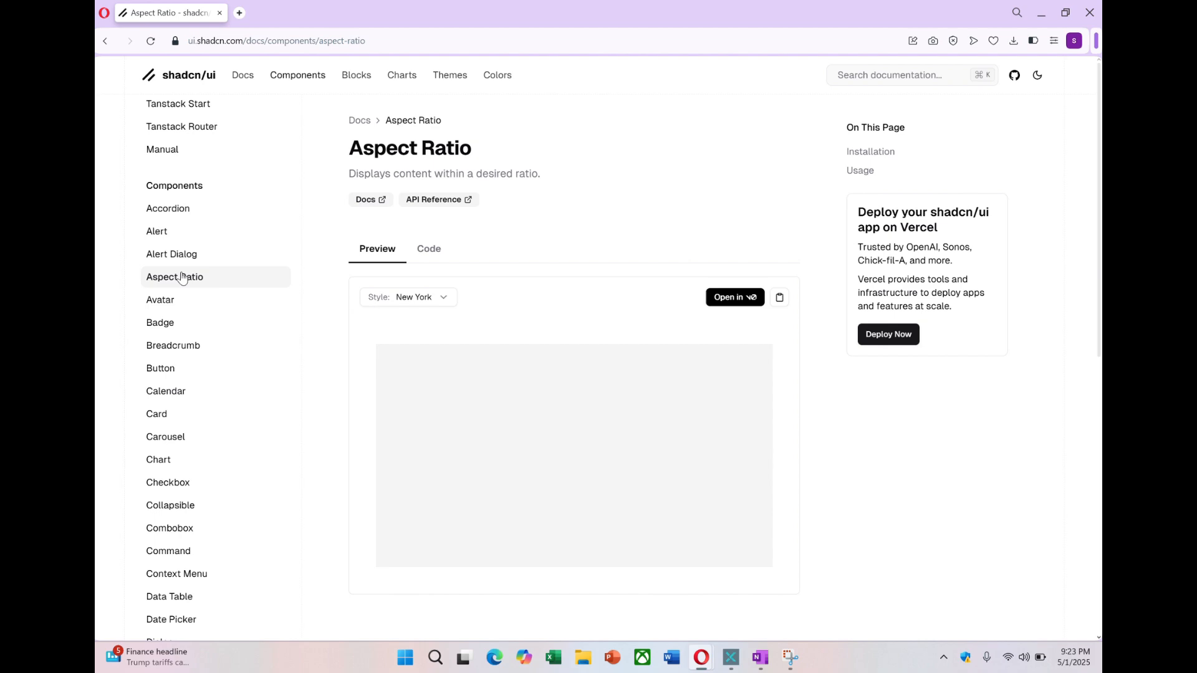
pyautogui.click(161, 300)
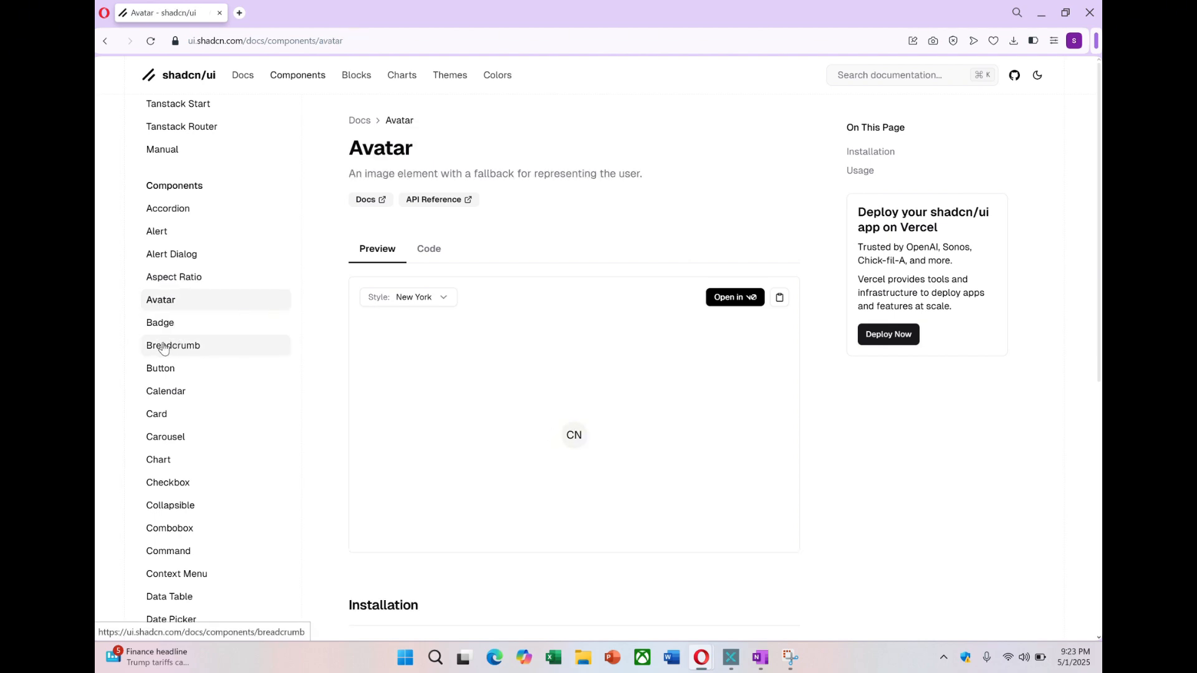
pyautogui.click(165, 390)
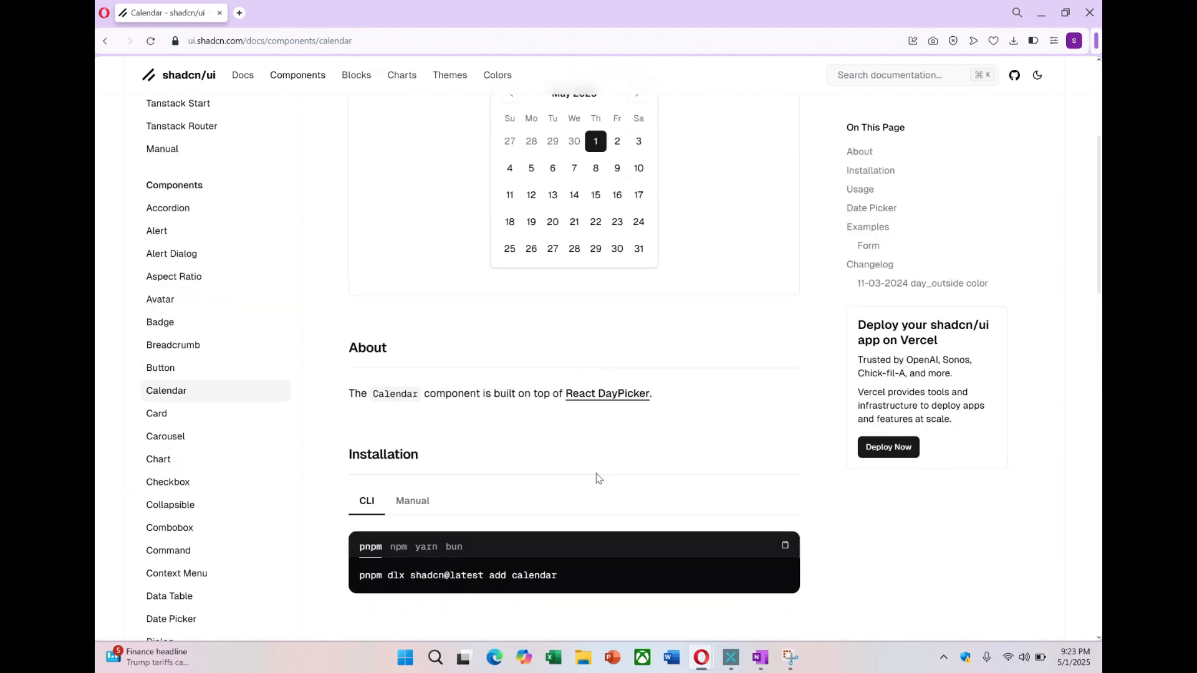
pyautogui.scroll(-3)
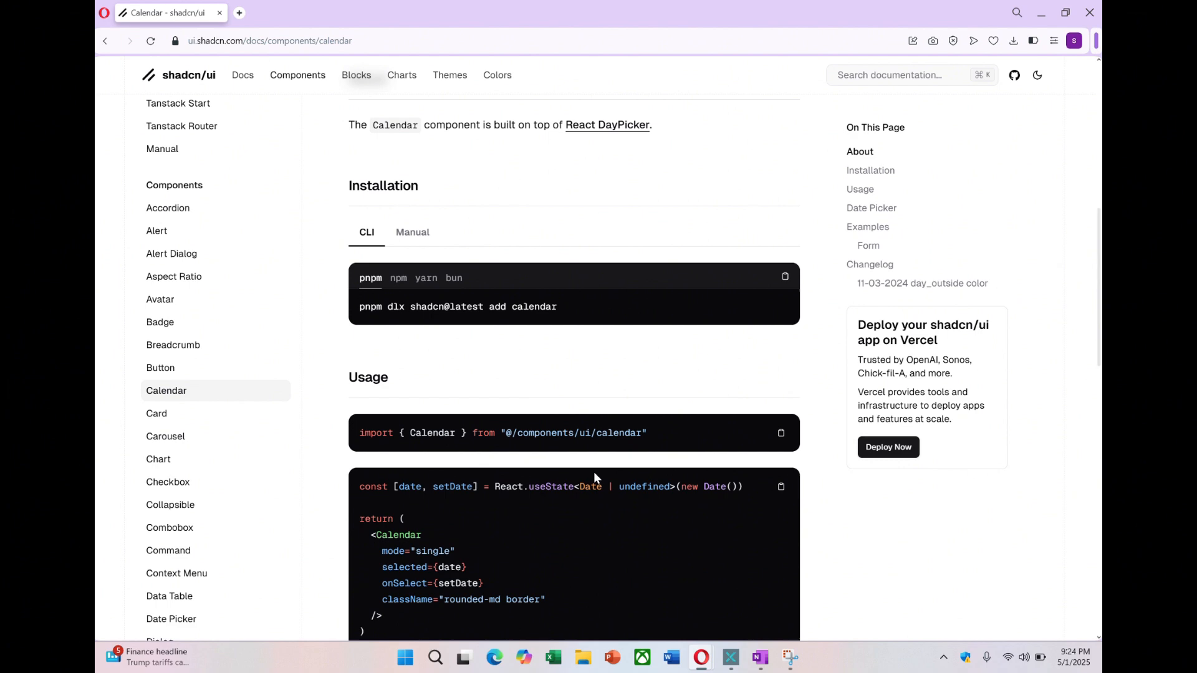
pyautogui.click(170, 618)
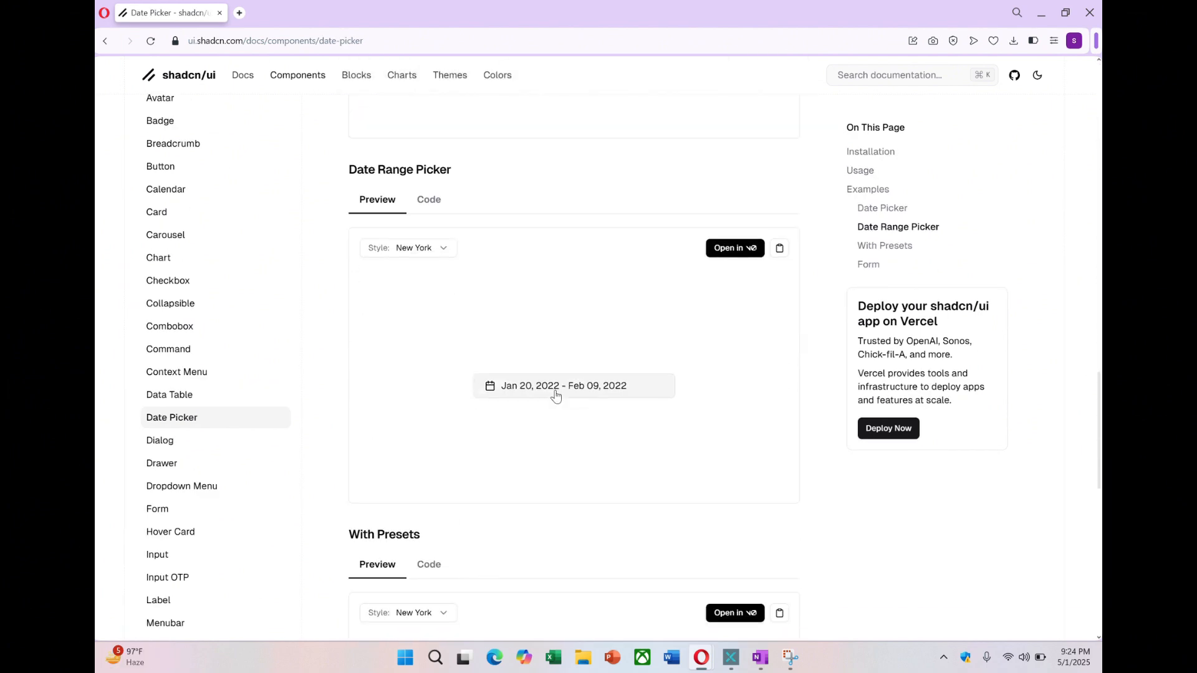
pyautogui.click(564, 385)
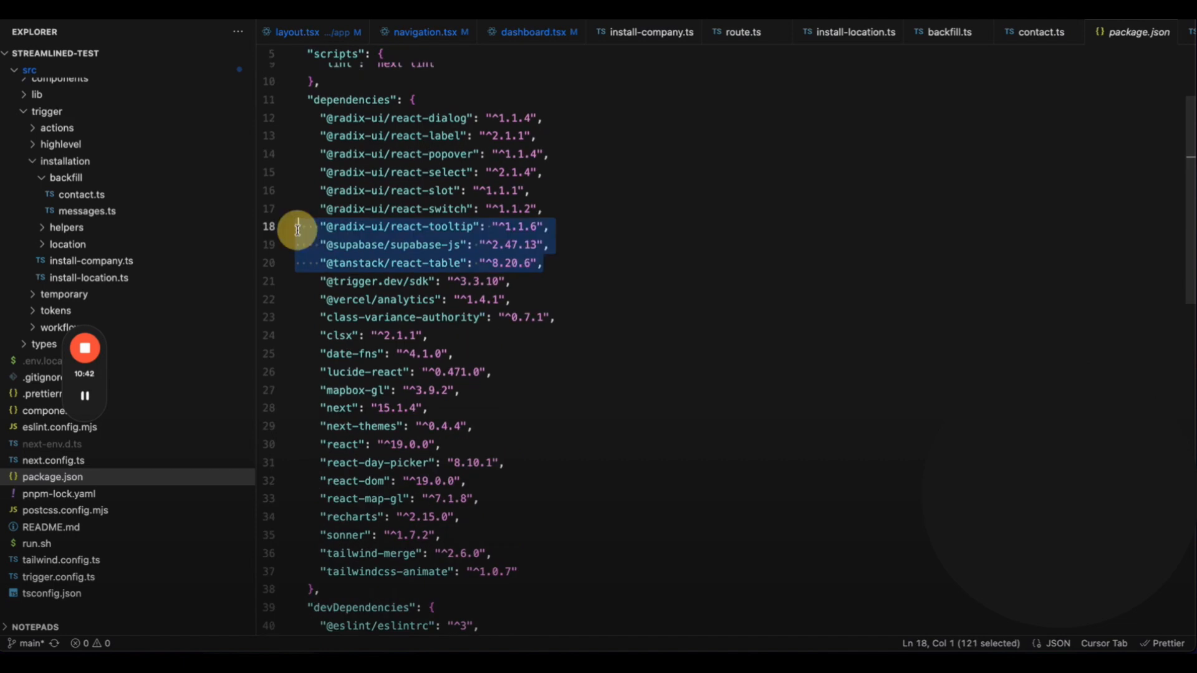
# Reveal the src > app > dashboard > [company] folder in the Explorer tree.
pyautogui.scroll(-3)
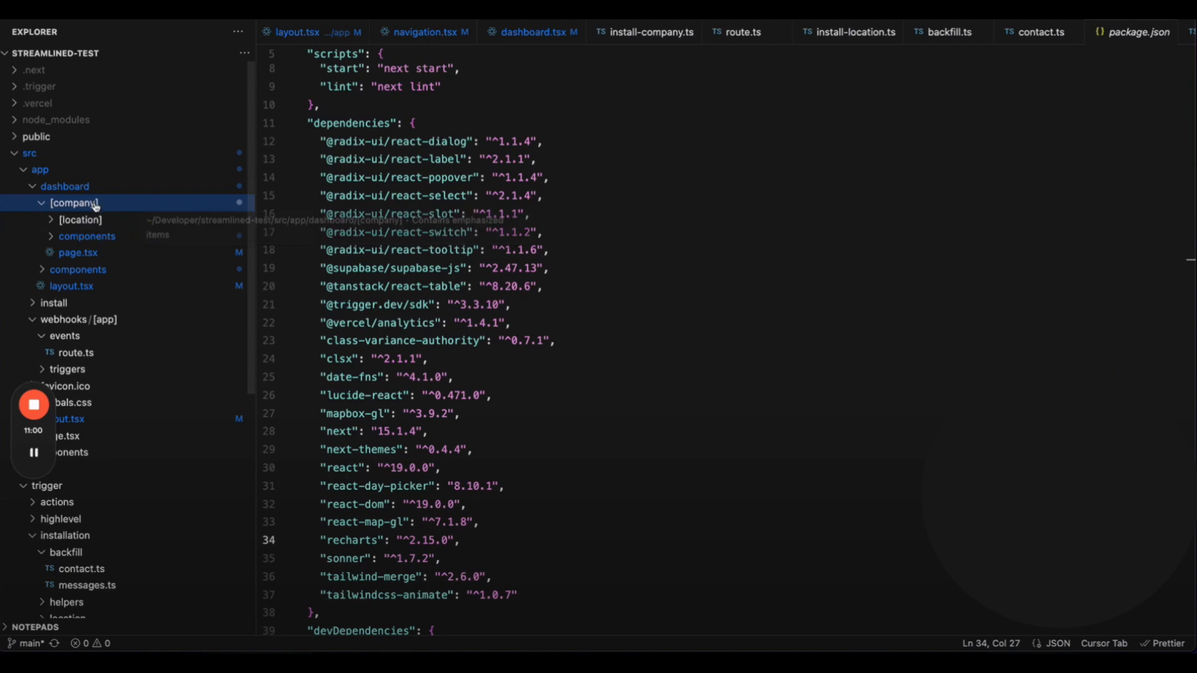
pyautogui.click(78, 252)
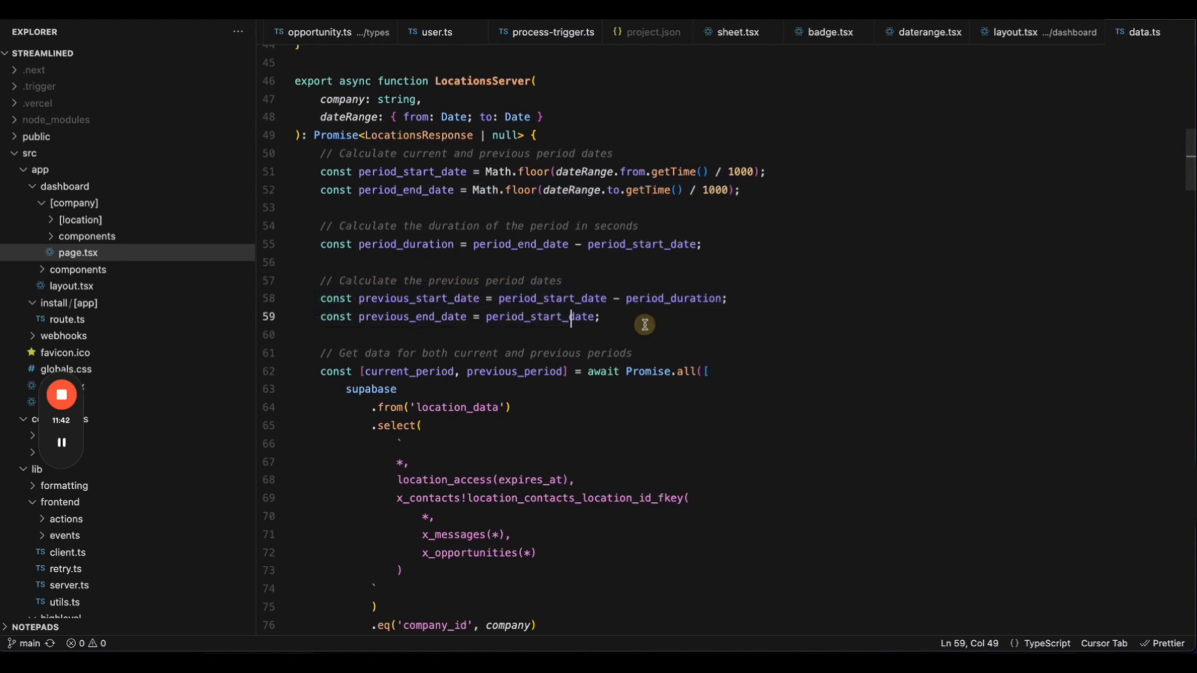
pyautogui.scroll(-3)
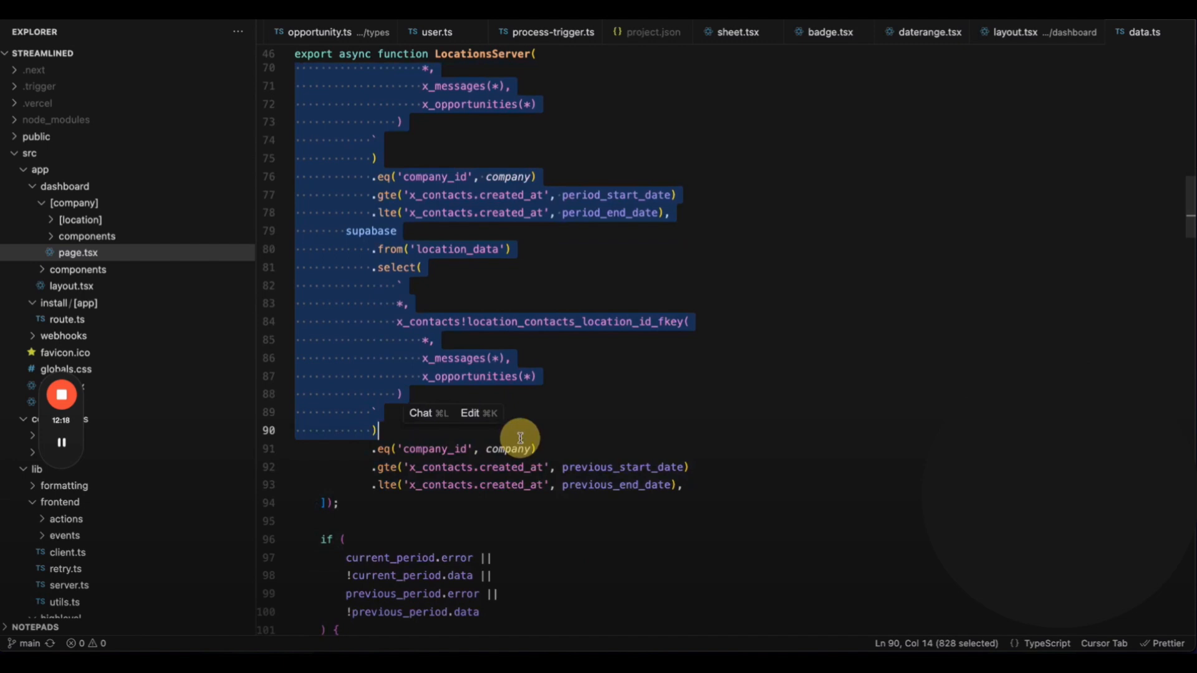
pyautogui.scroll(-3)
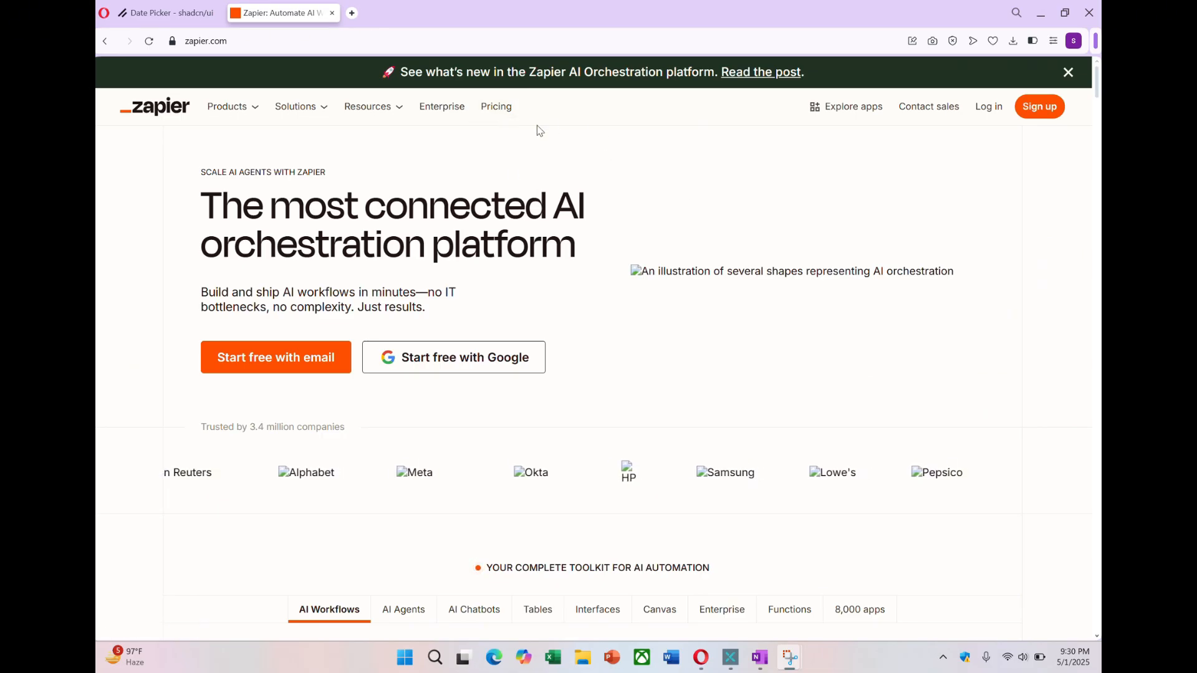
# View Zapier pricing and highlight the Professional plan's $489/mo at 100,000 tasks.
pyautogui.click(496, 106)
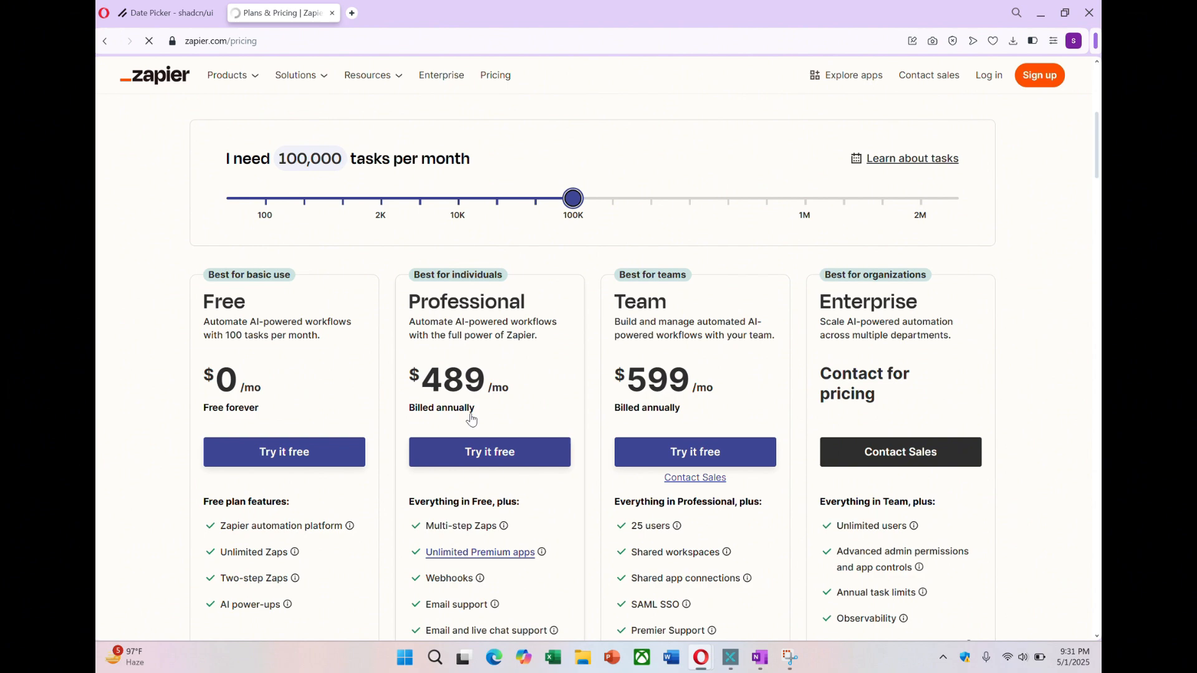
pyautogui.doubleClick(453, 379)
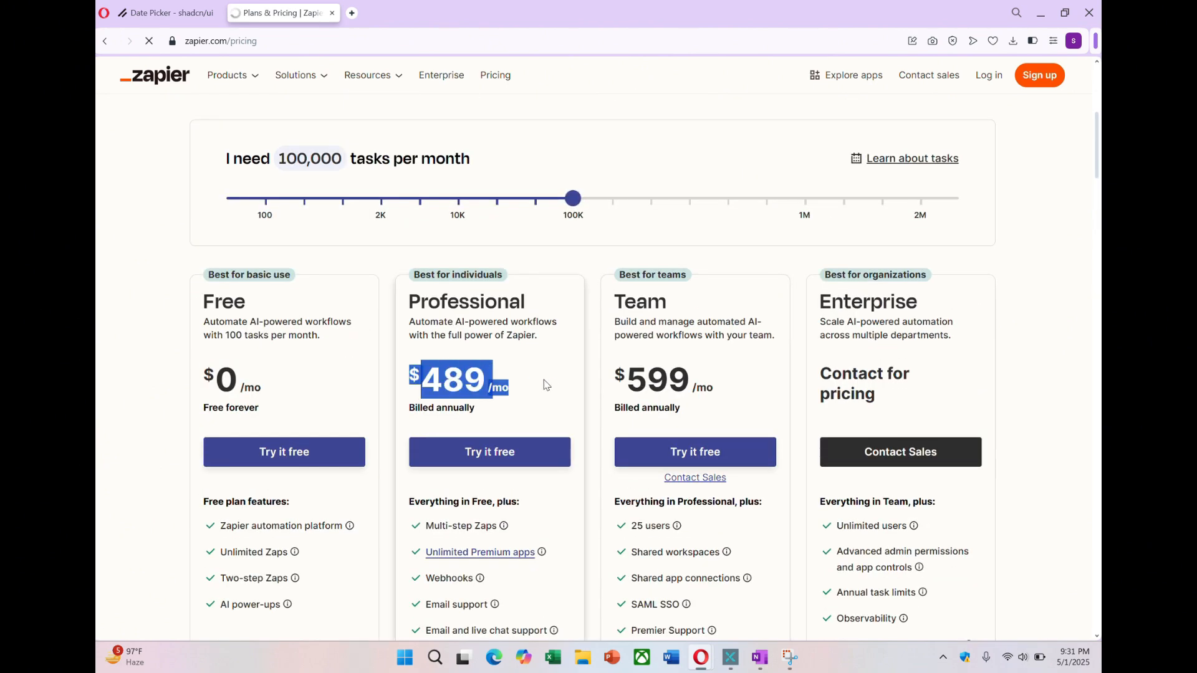
pyautogui.scroll(3)
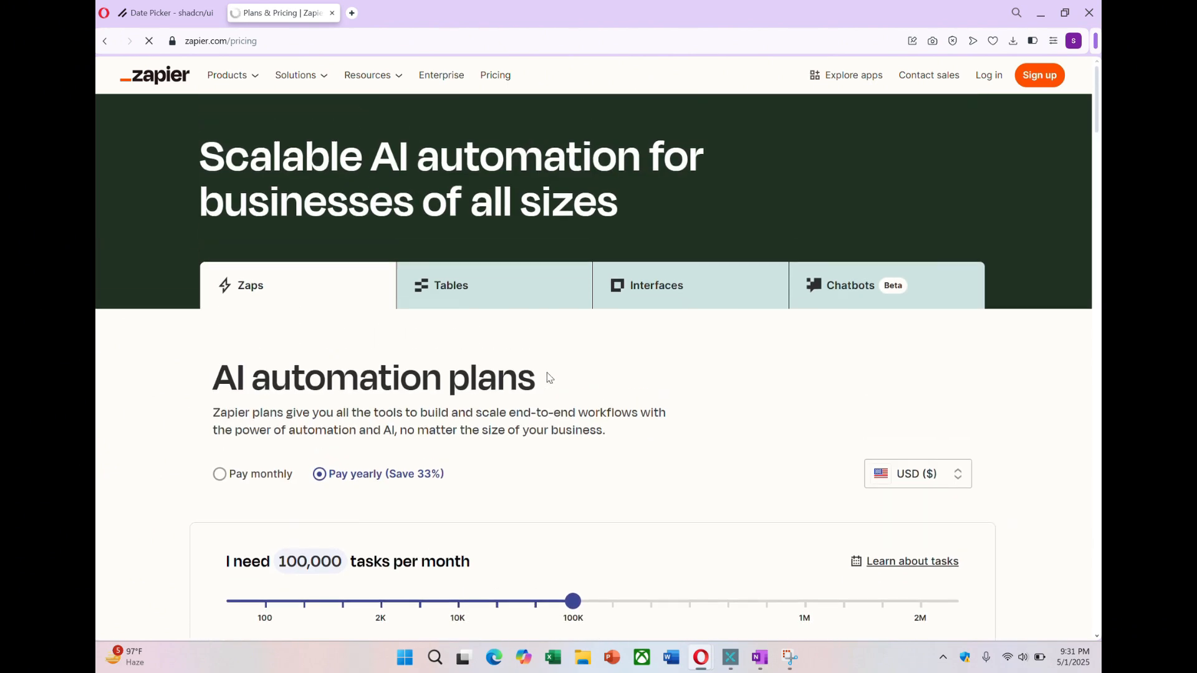
pyautogui.moveTo(661, 392)
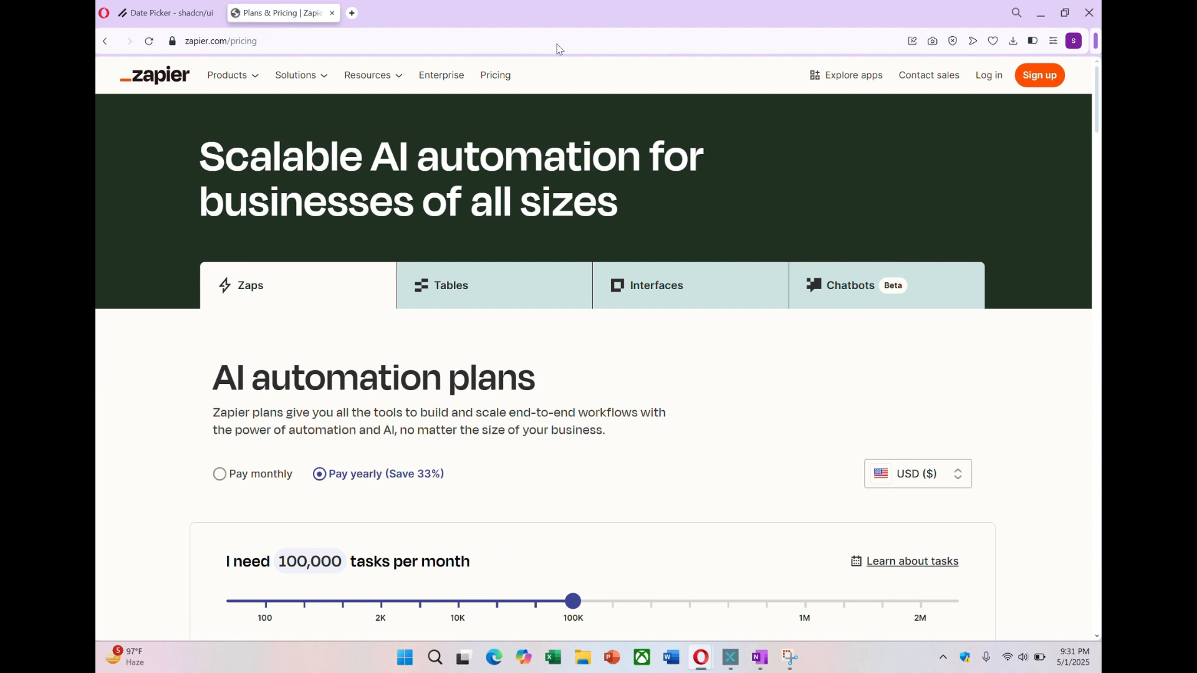
pyautogui.moveTo(556, 21)
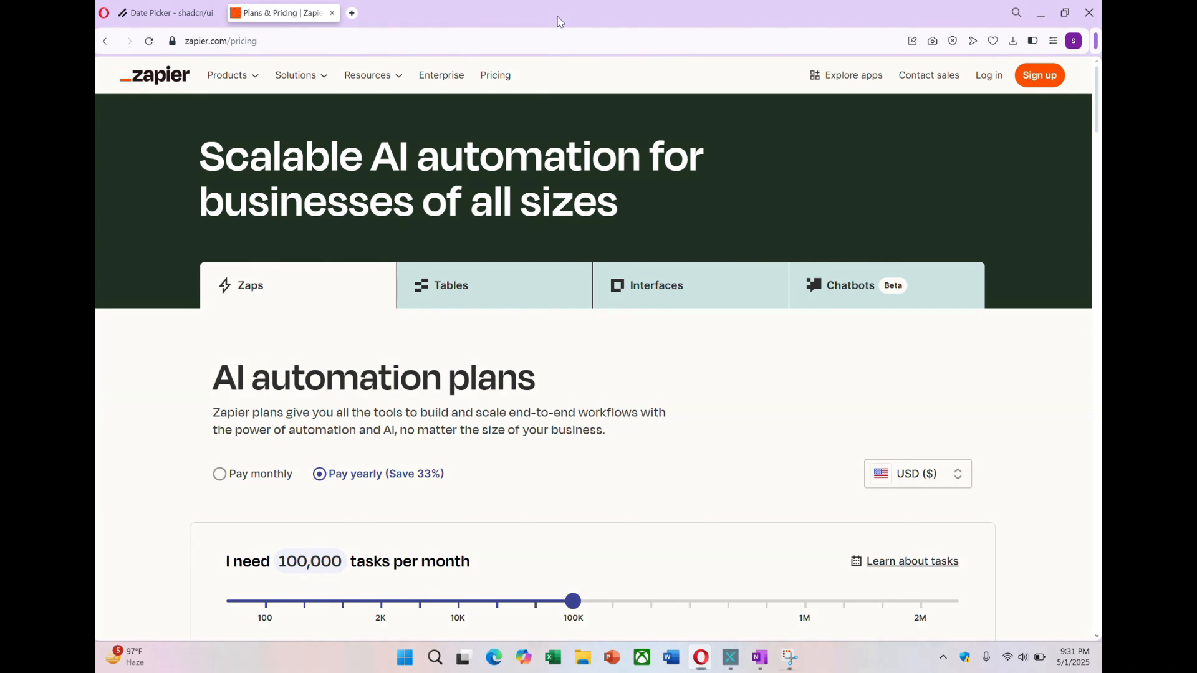